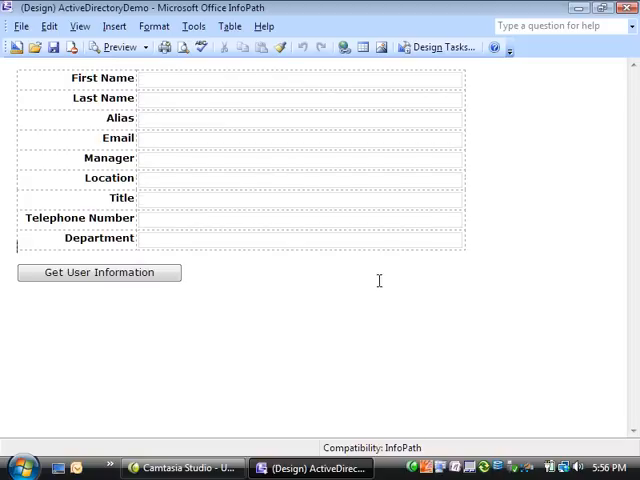
mouse_move(378, 230)
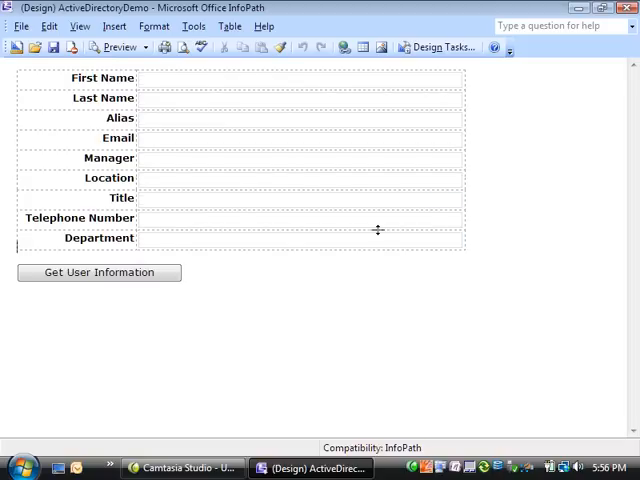
mouse_move(376, 68)
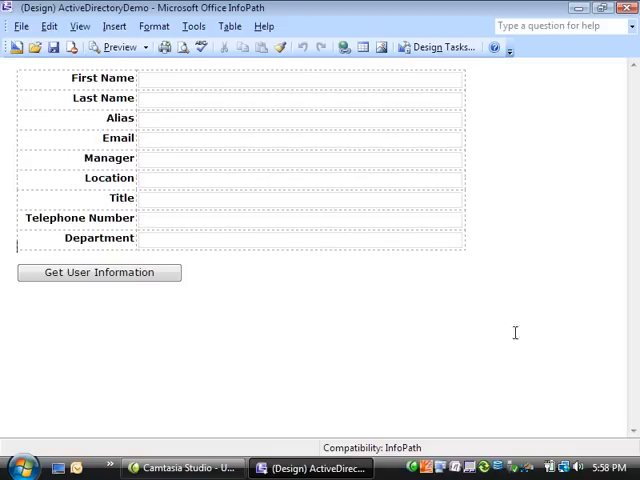
In Form Options, turn off automatic security level and set the template to Full Trust
click(194, 26)
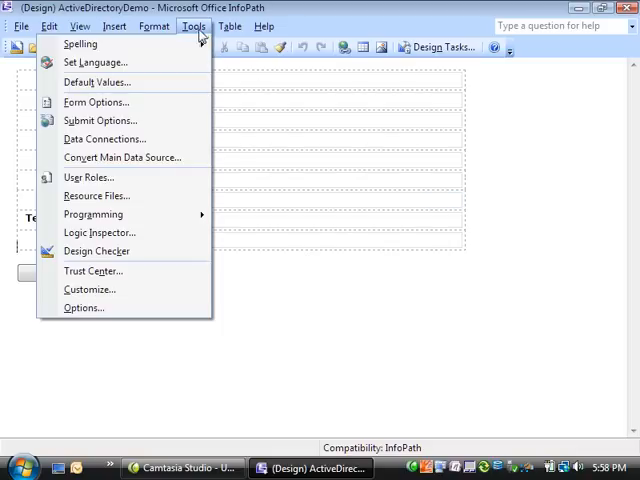
click(96, 100)
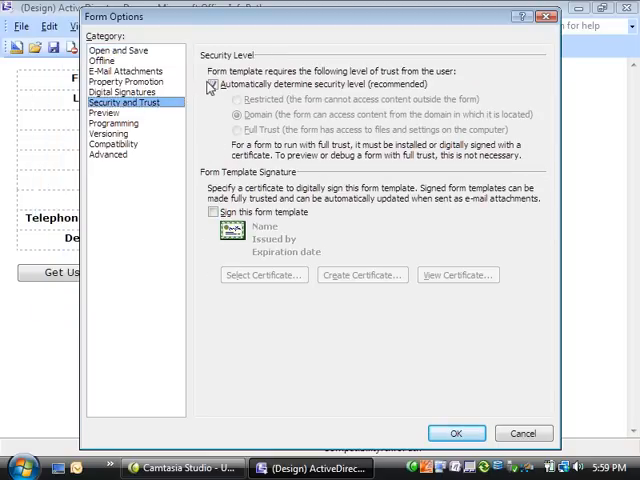
click(210, 84)
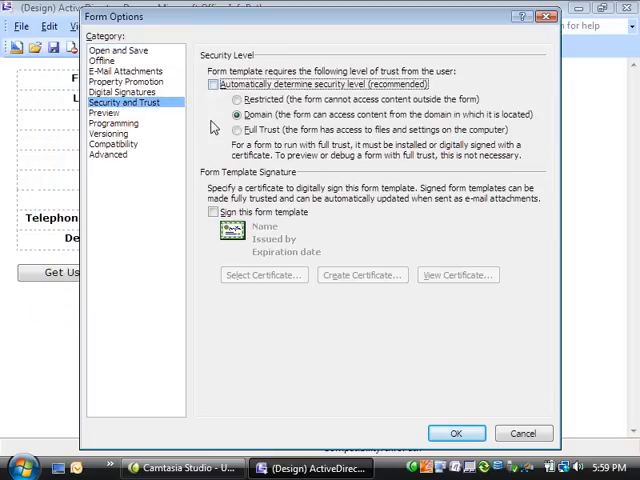
click(240, 130)
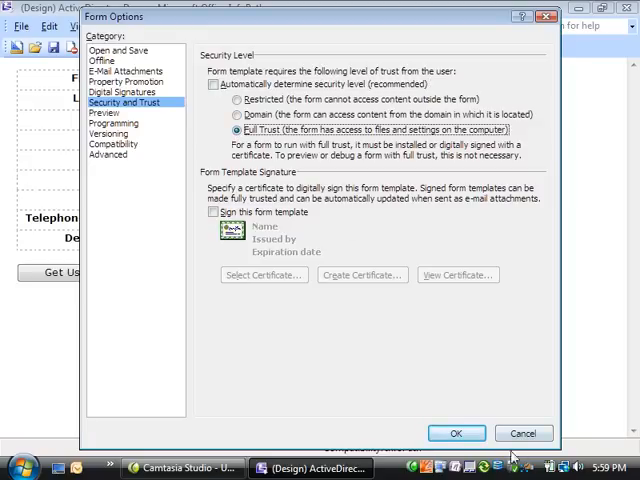
click(456, 432)
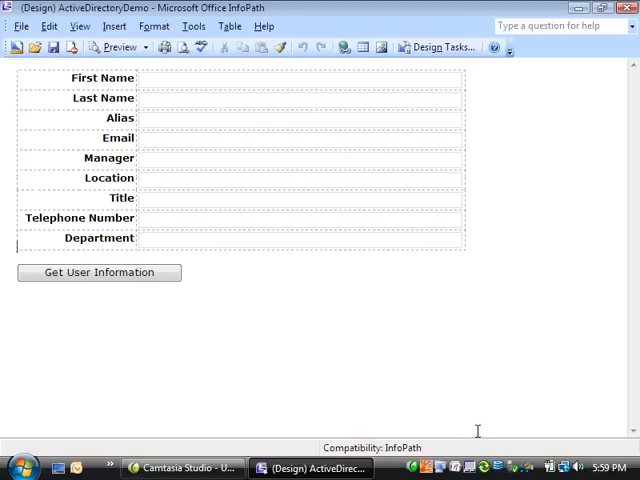
From the Get User Information button's properties, open its click-event code in FormCode.cs
click(100, 272)
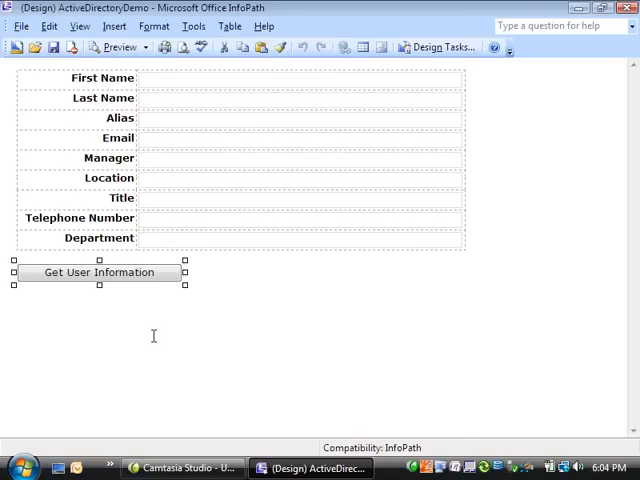
double_click(100, 272)
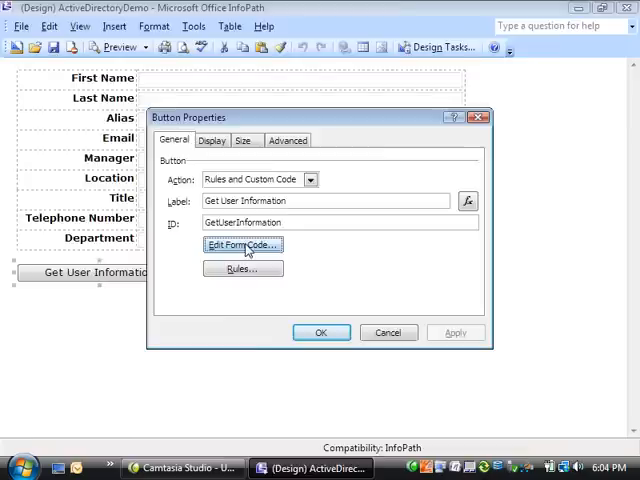
click(242, 244)
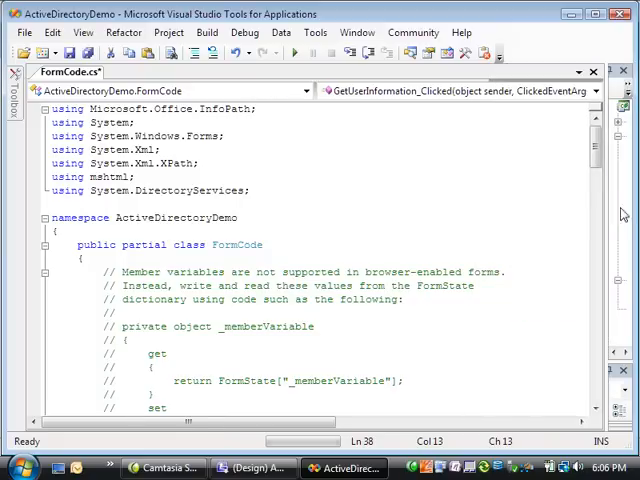
scroll(down, 3)
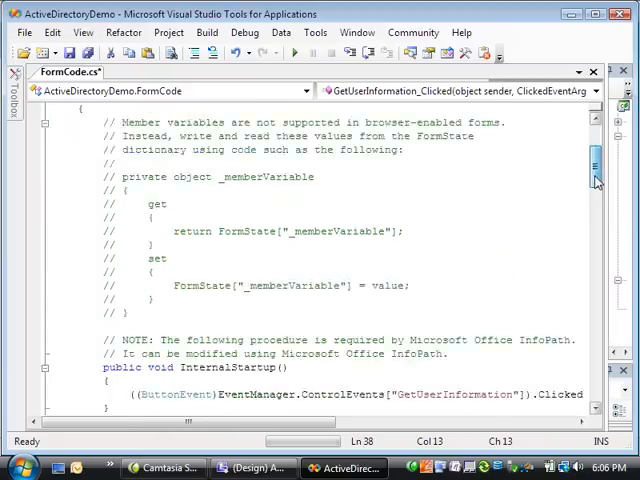
scroll(down, 3)
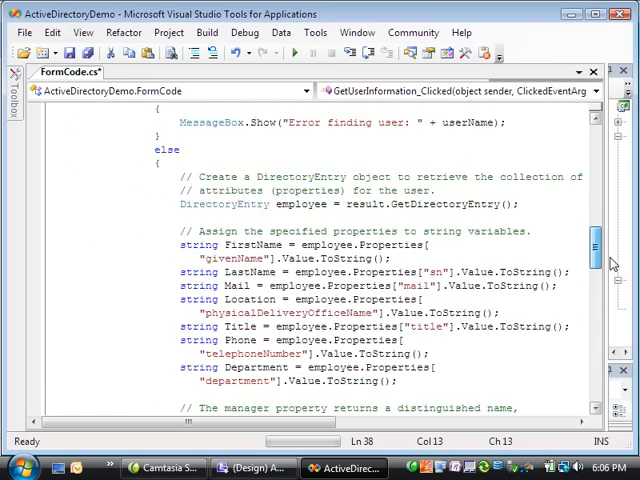
scroll(down, 3)
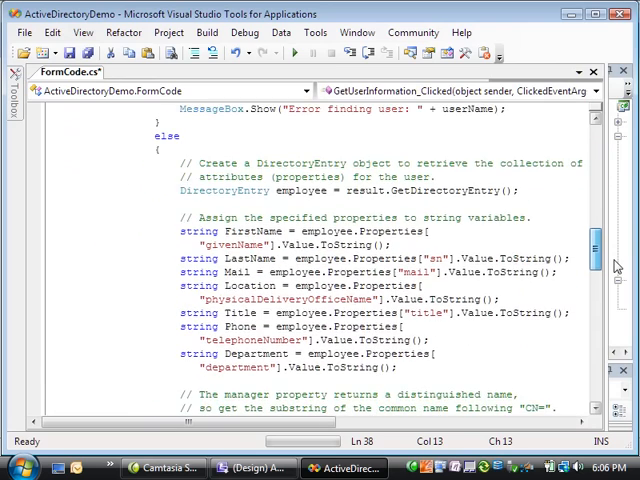
scroll(up, 3)
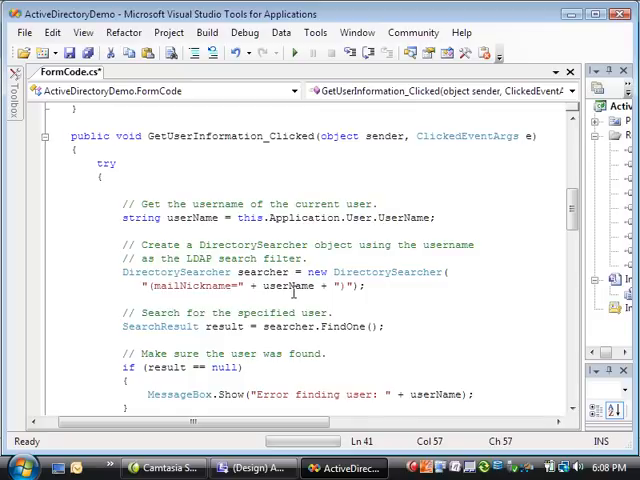
mouse_move(340, 326)
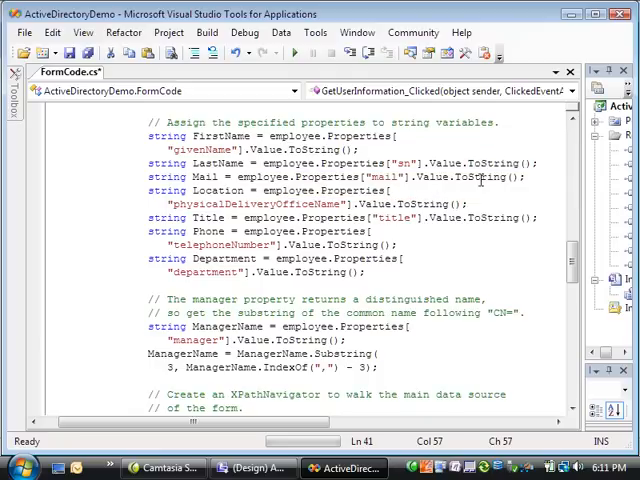
mouse_move(450, 272)
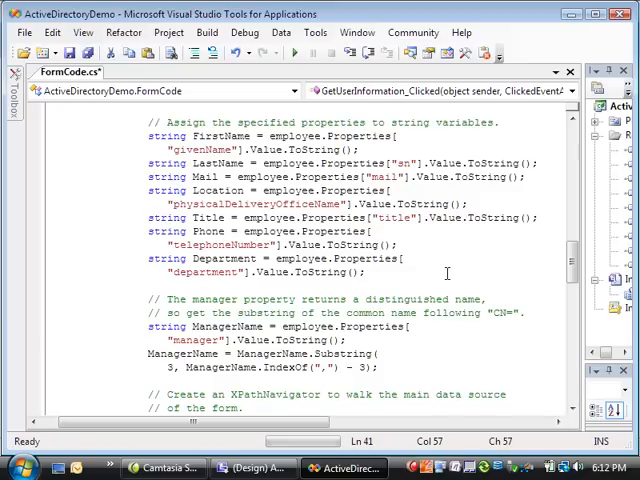
drag(148, 300, 404, 368)
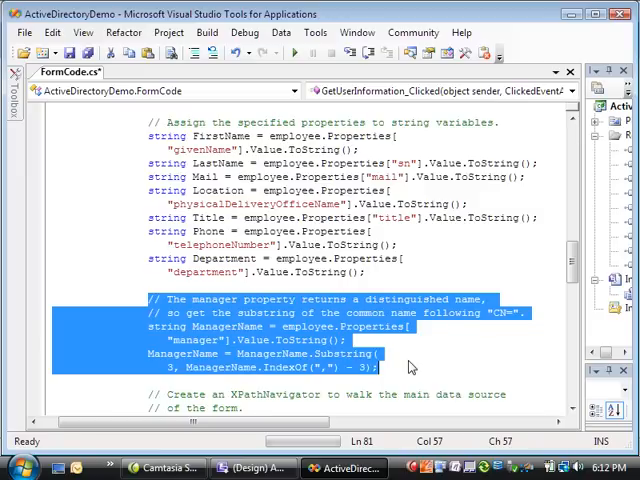
mouse_move(410, 364)
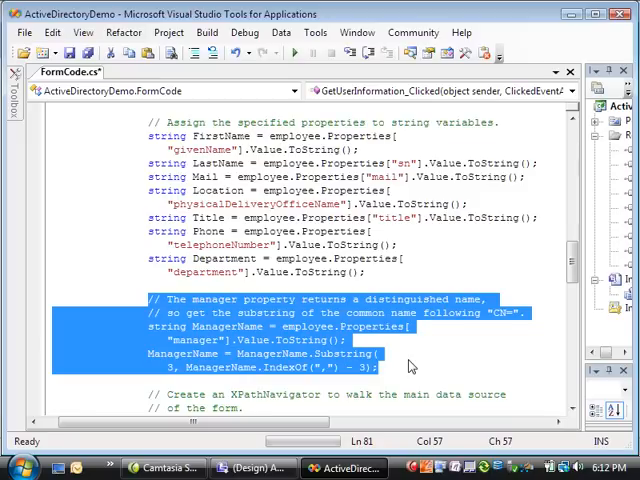
scroll(down, 3)
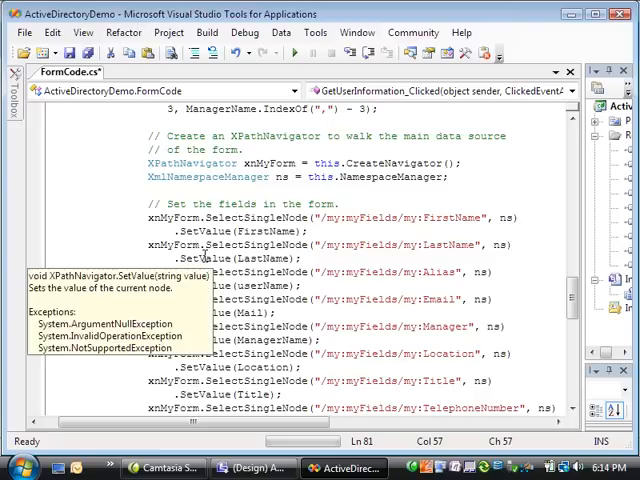
Back in InfoPath, preview the form and run Get User Information to fill the nine fields
click(252, 468)
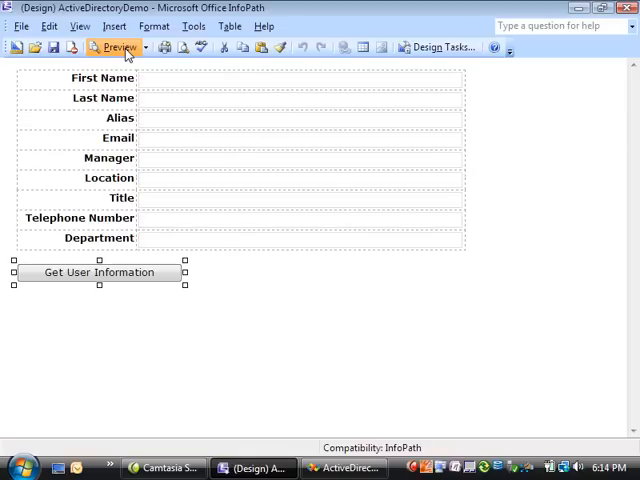
click(116, 48)
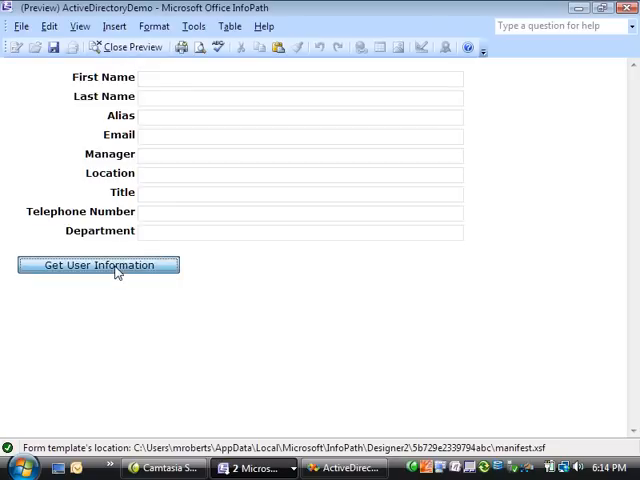
click(98, 264)
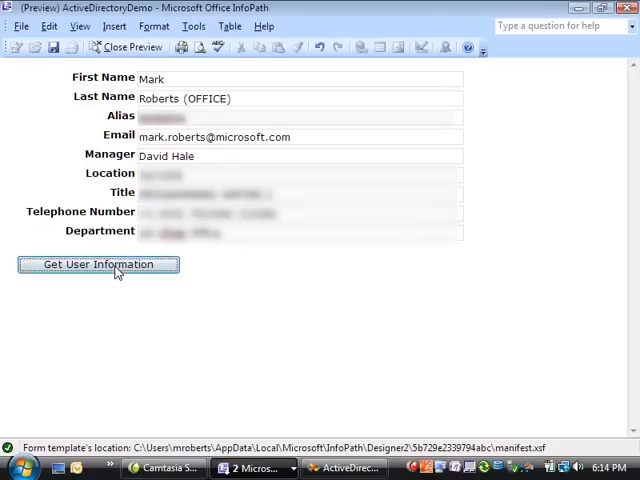